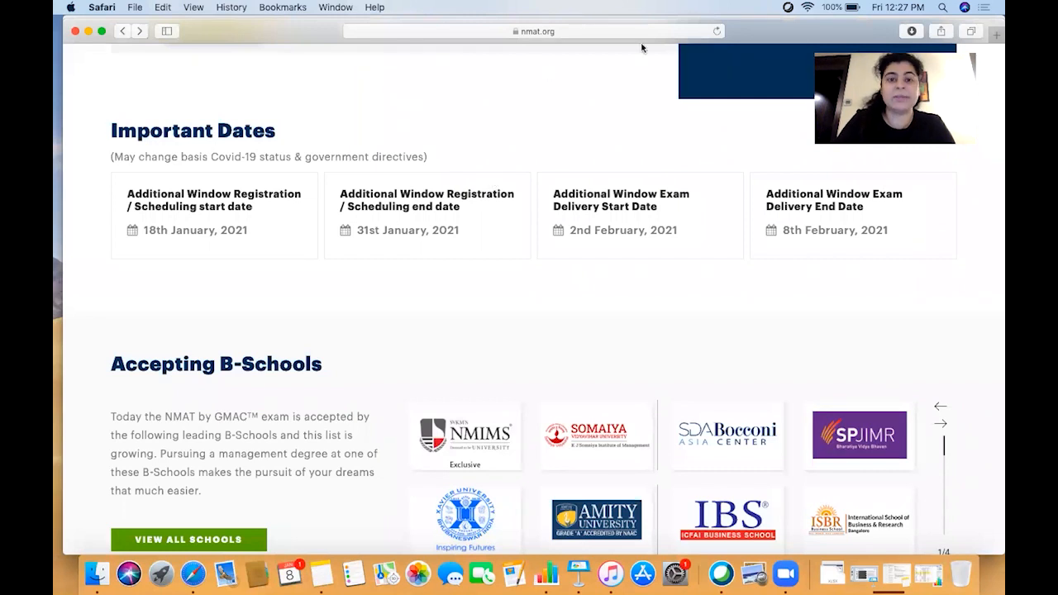
# Draw annotation arrows under the 18th January start and 31st January end registration dates
pyautogui.moveTo(113, 306); pyautogui.dragTo(195, 263)
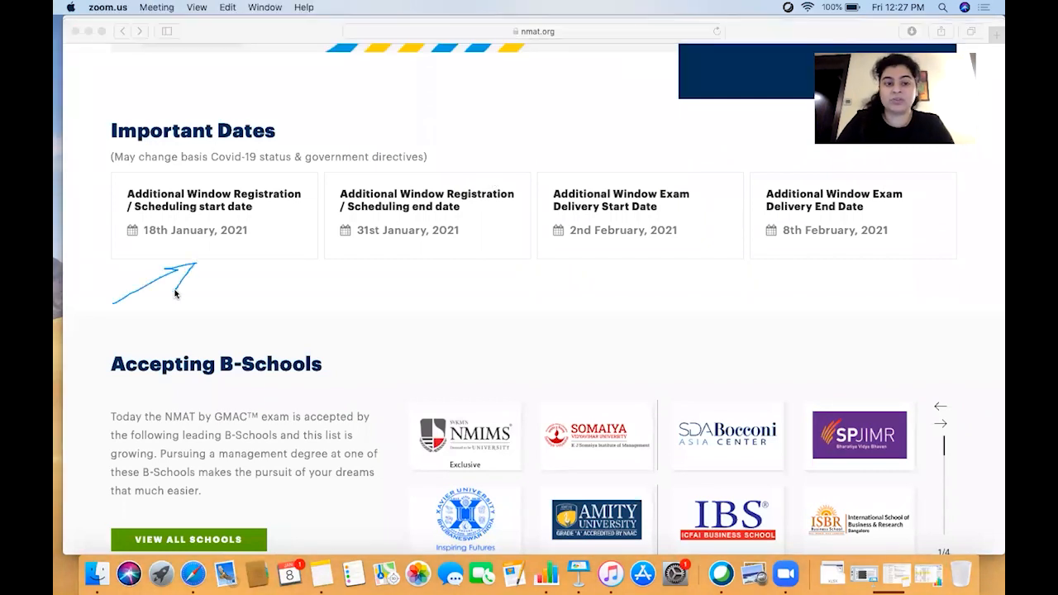
pyautogui.moveTo(287, 289)
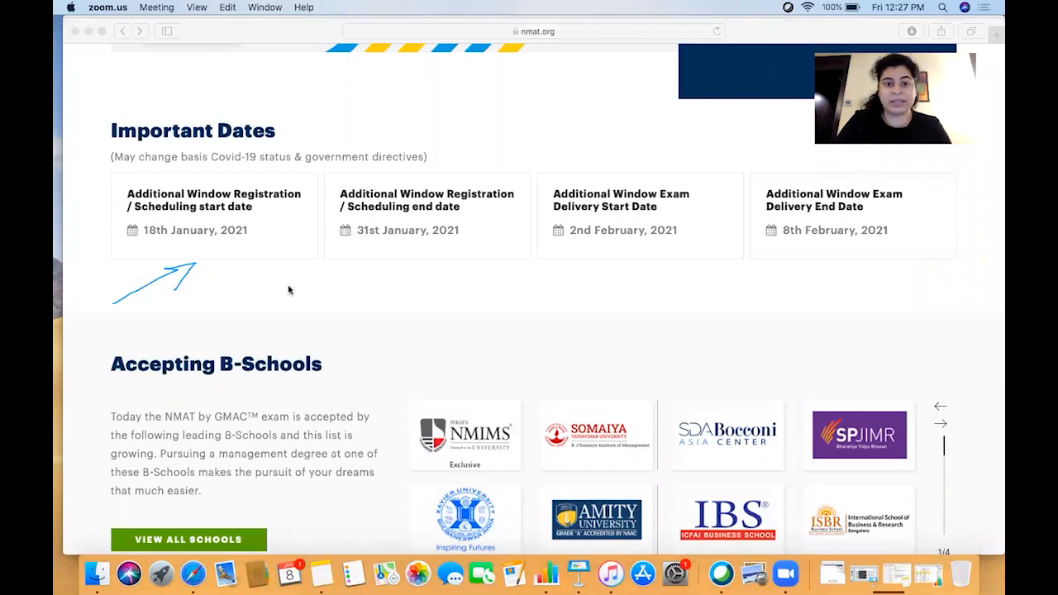
pyautogui.moveTo(305, 295); pyautogui.dragTo(397, 252)
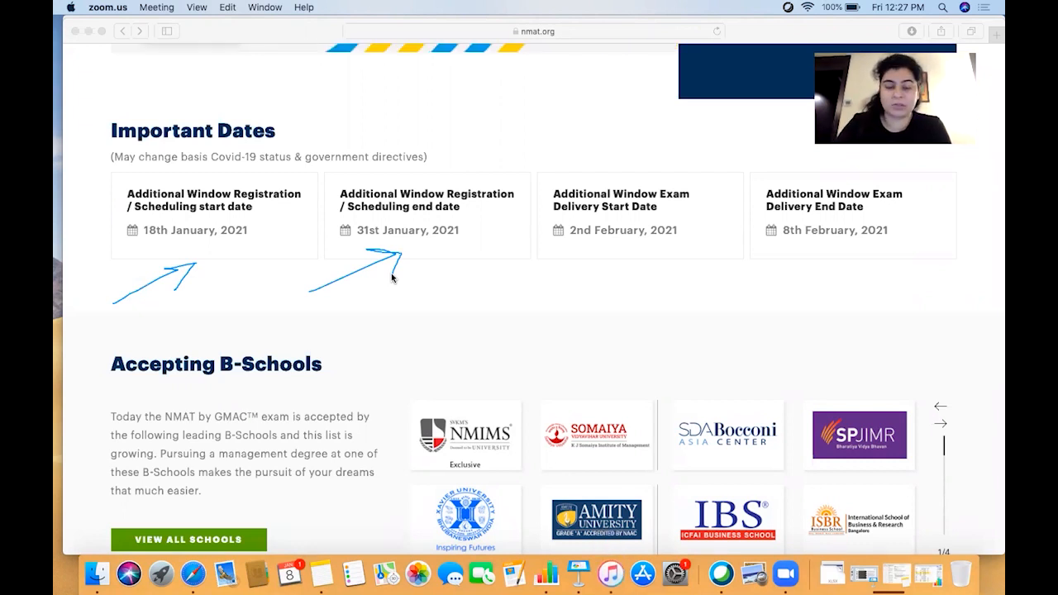
pyautogui.moveTo(541, 129)
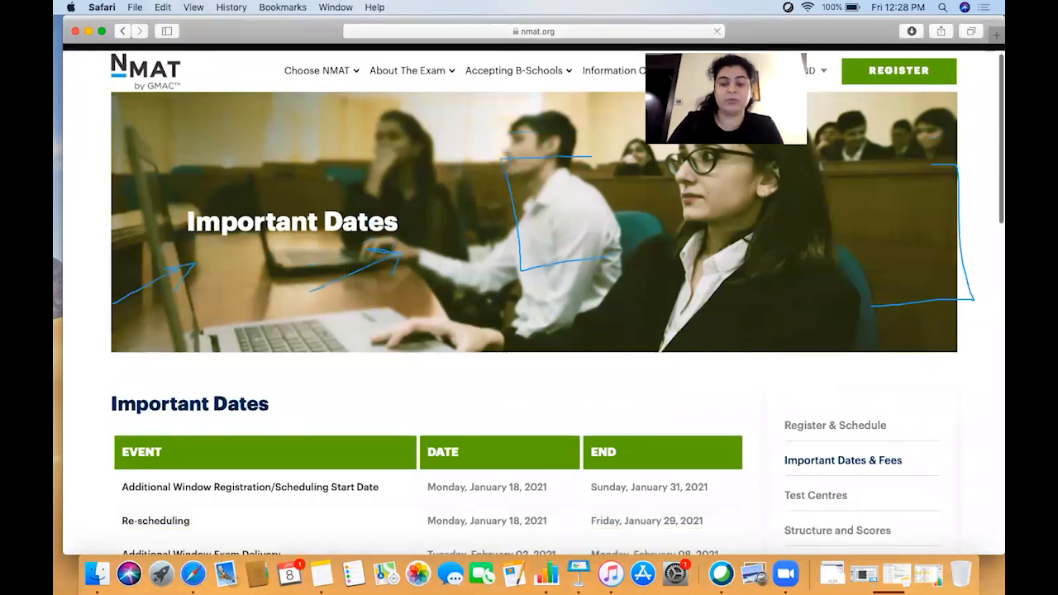
# Scroll down to the green Event/Date/End table of registration, rescheduling and exam dates
pyautogui.scroll(-3)
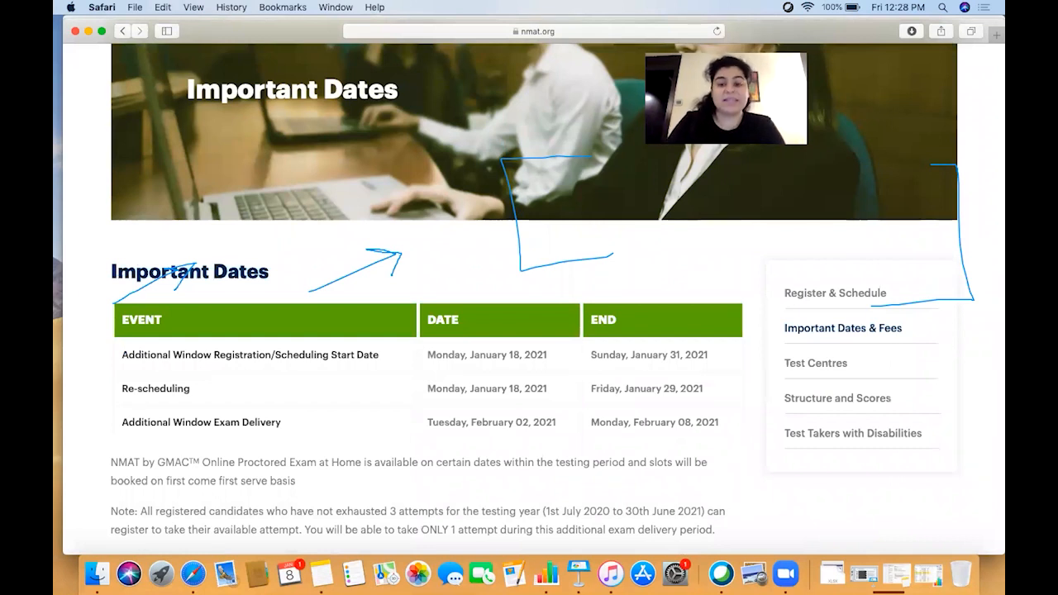
pyautogui.moveTo(354, 407)
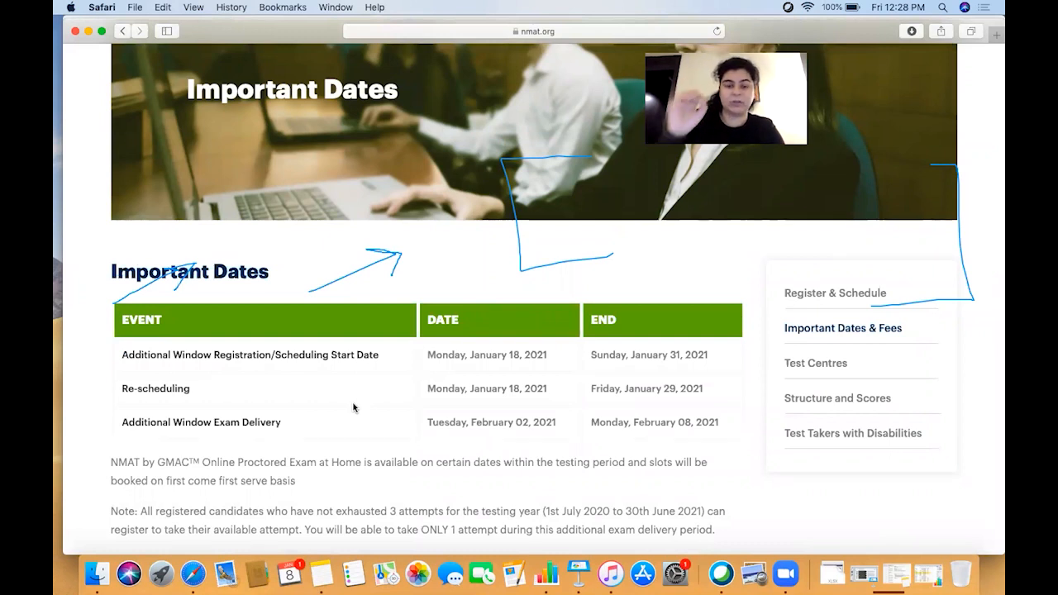
pyautogui.moveTo(431, 404)
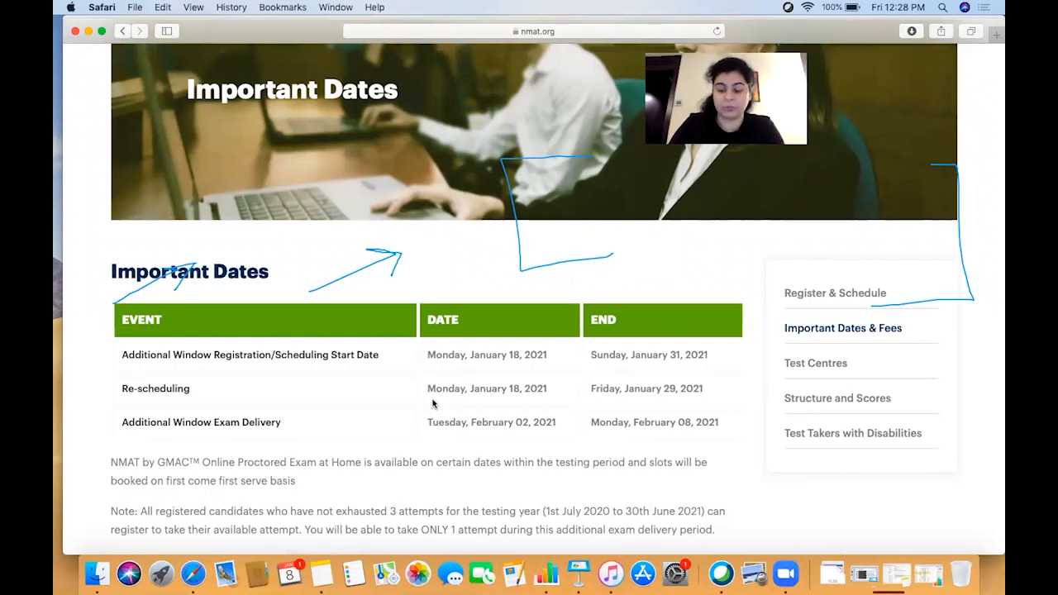
pyautogui.scroll(-3)
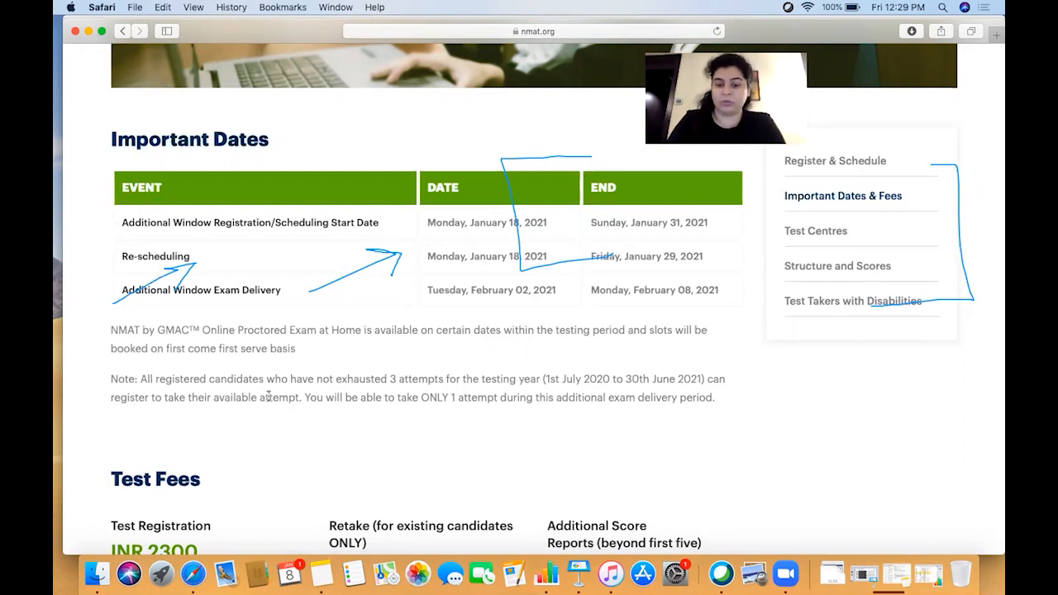
# Scroll down to the Test Fees section showing INR 2300 registration and INR 1100 reschedule
pyautogui.scroll(-3)
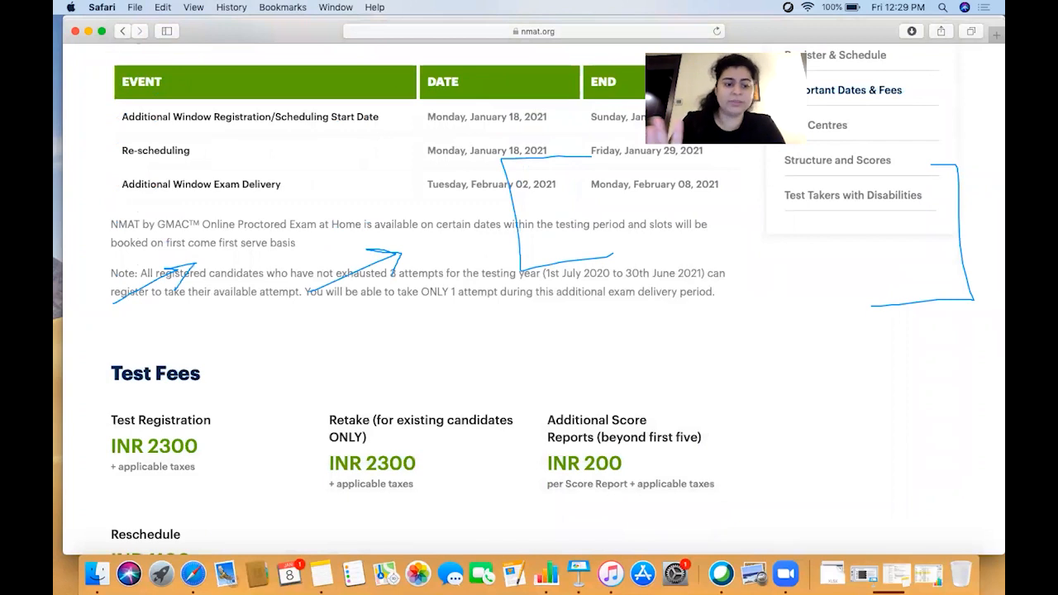
pyautogui.scroll(-3)
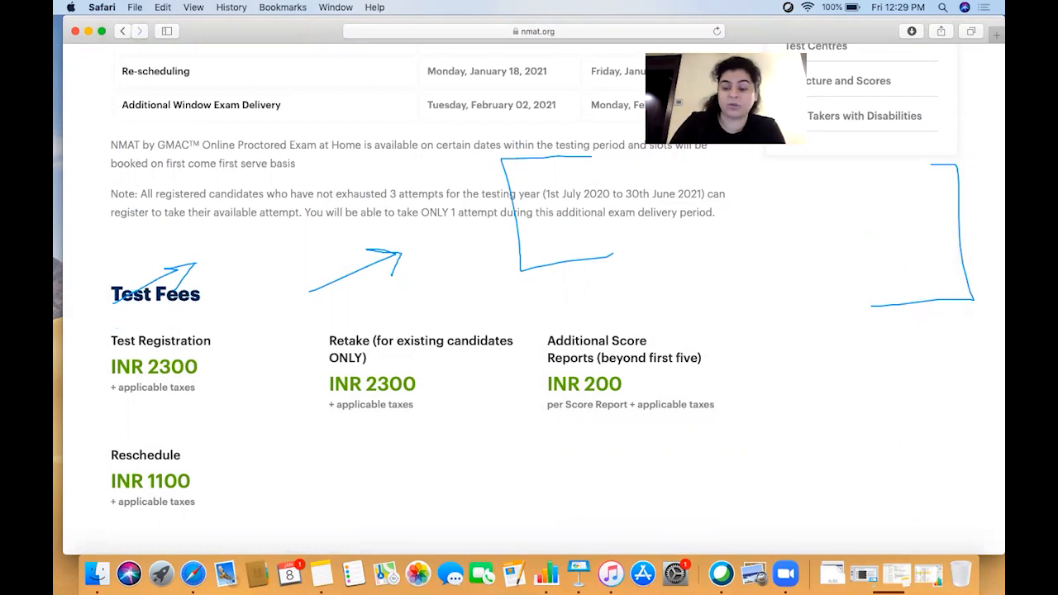
pyautogui.scroll(-3)
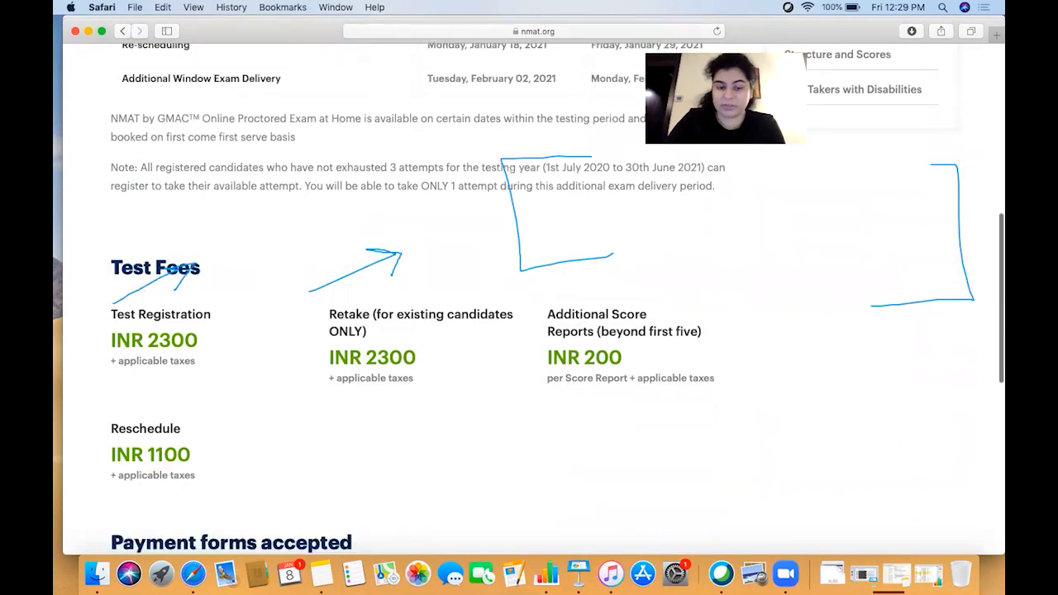
pyautogui.scroll(-3)
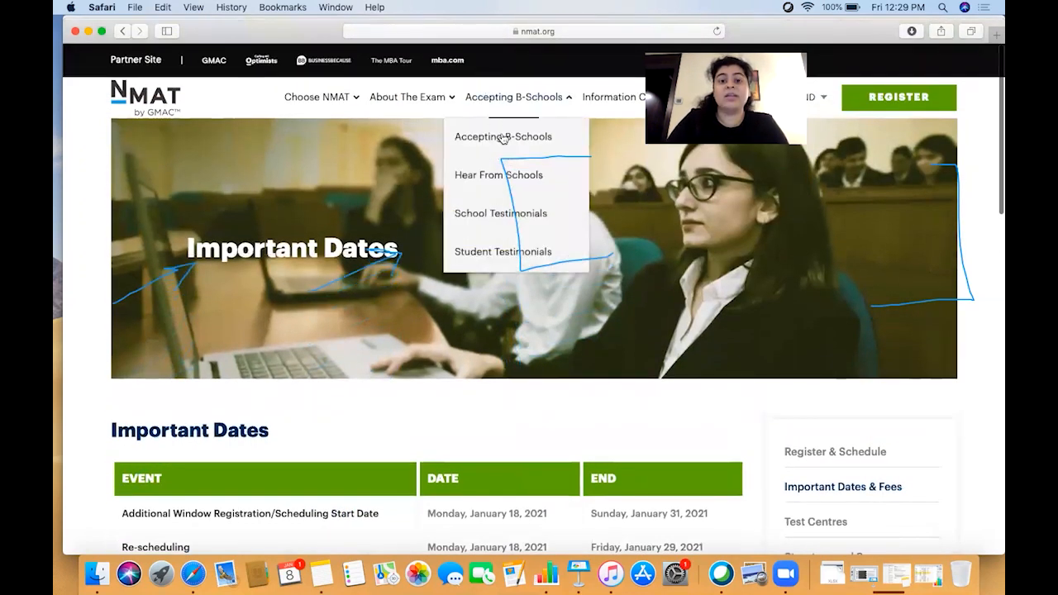
# Go to the Accepting B-Schools page and scroll to the India cards like NMIMS, ISB and SPJIMR
pyautogui.click(503, 136)
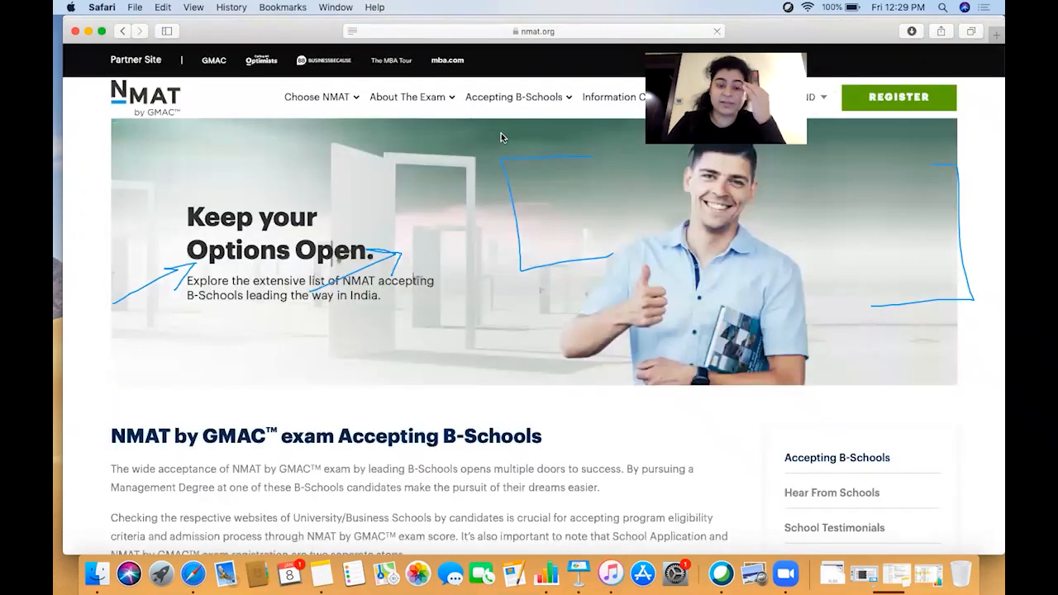
pyautogui.scroll(-3)
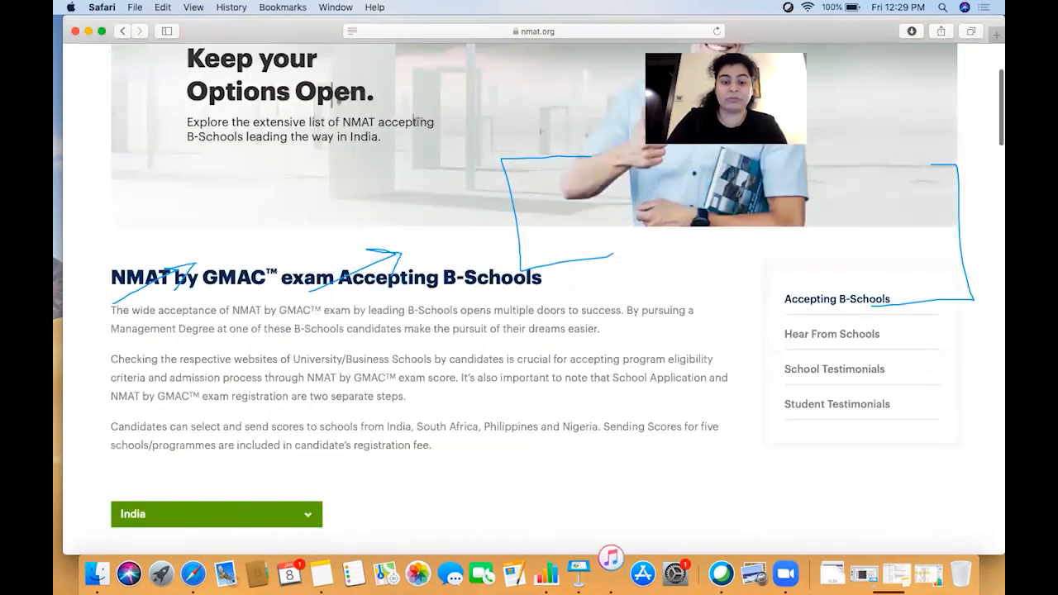
pyautogui.scroll(-3)
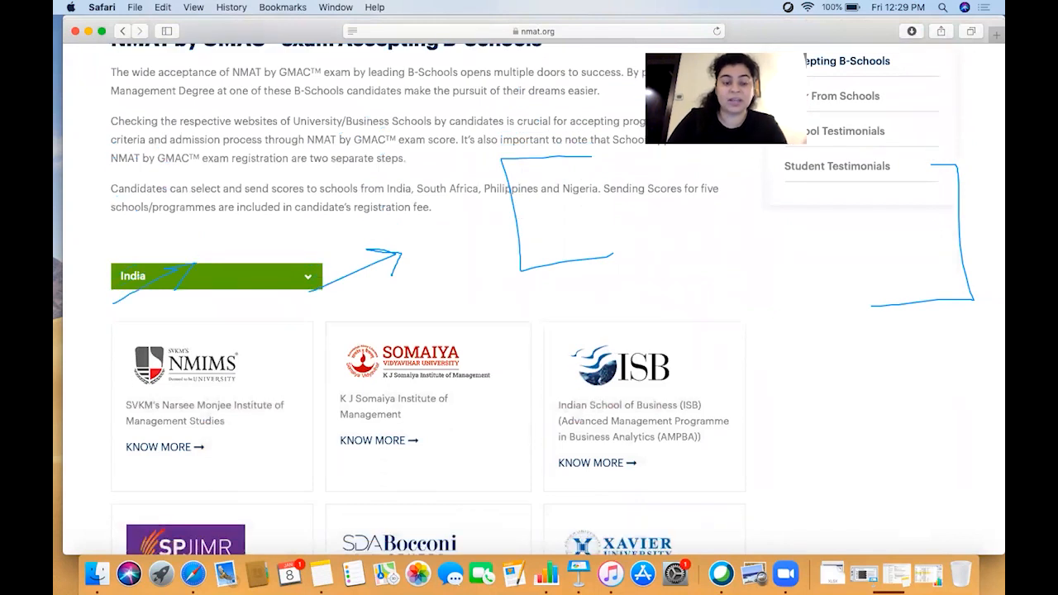
pyautogui.scroll(-3)
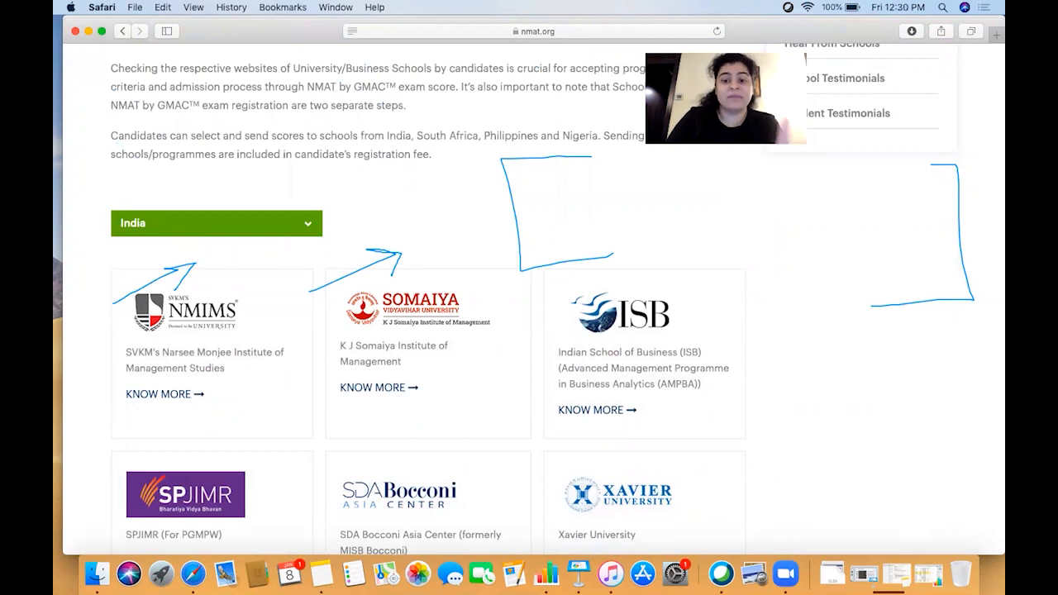
pyautogui.scroll(-3)
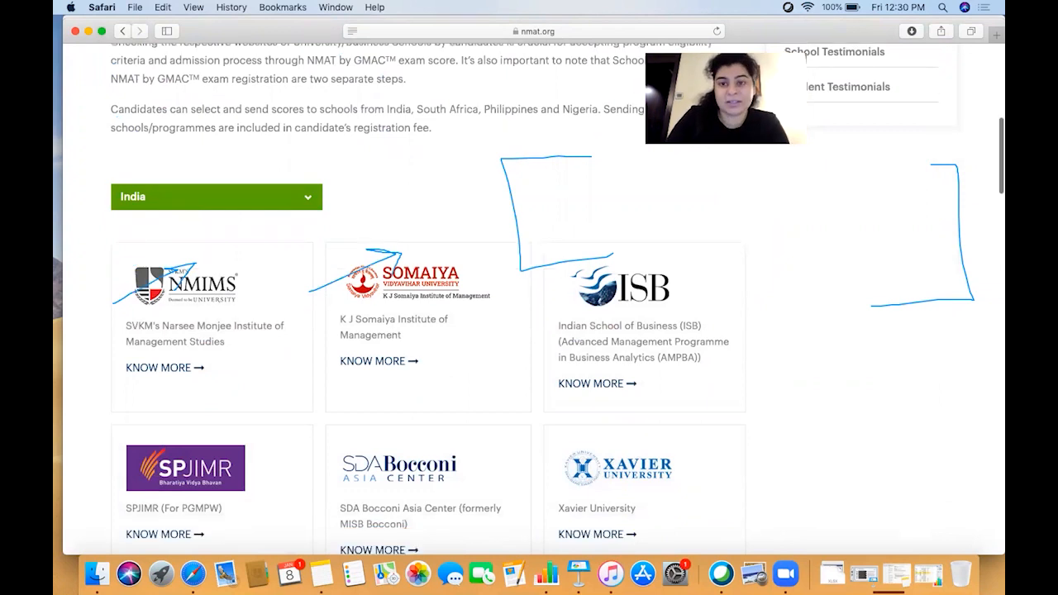
pyautogui.scroll(-3)
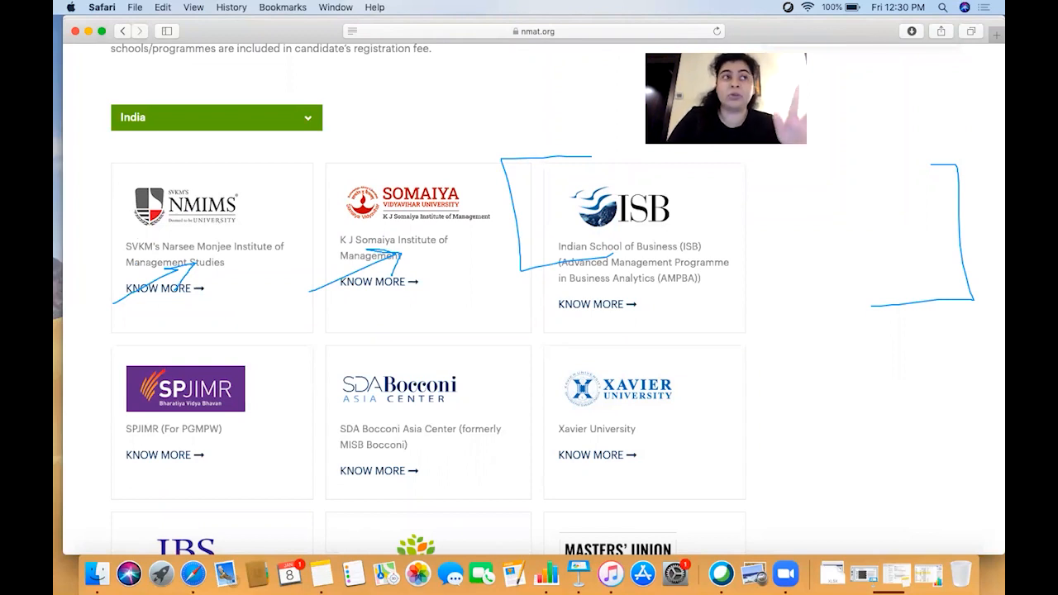
# Scroll down the B-Schools list from Masters' Union through the following school cards
pyautogui.scroll(-3)
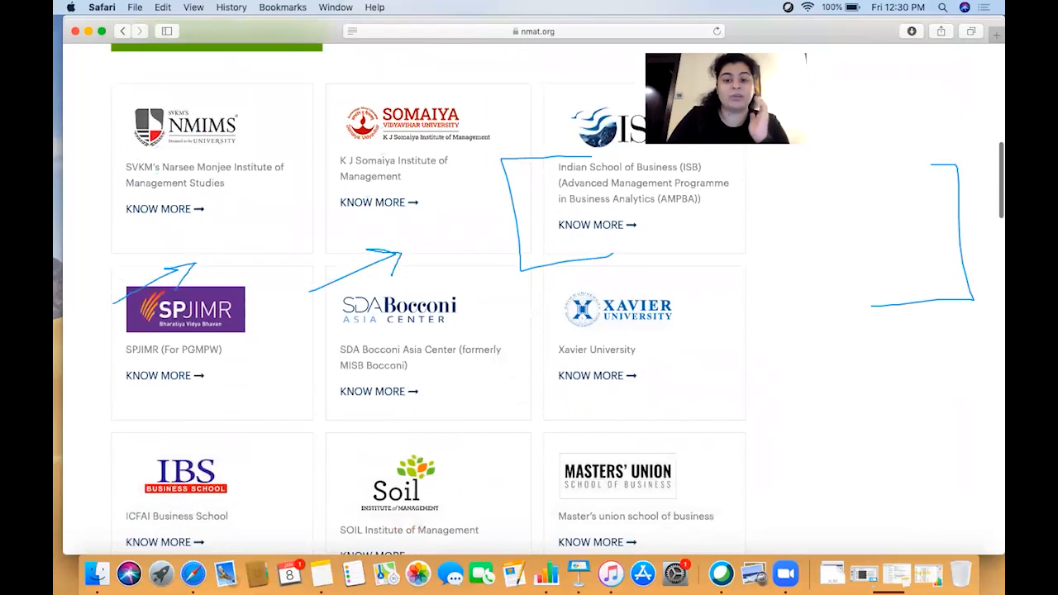
pyautogui.scroll(-3)
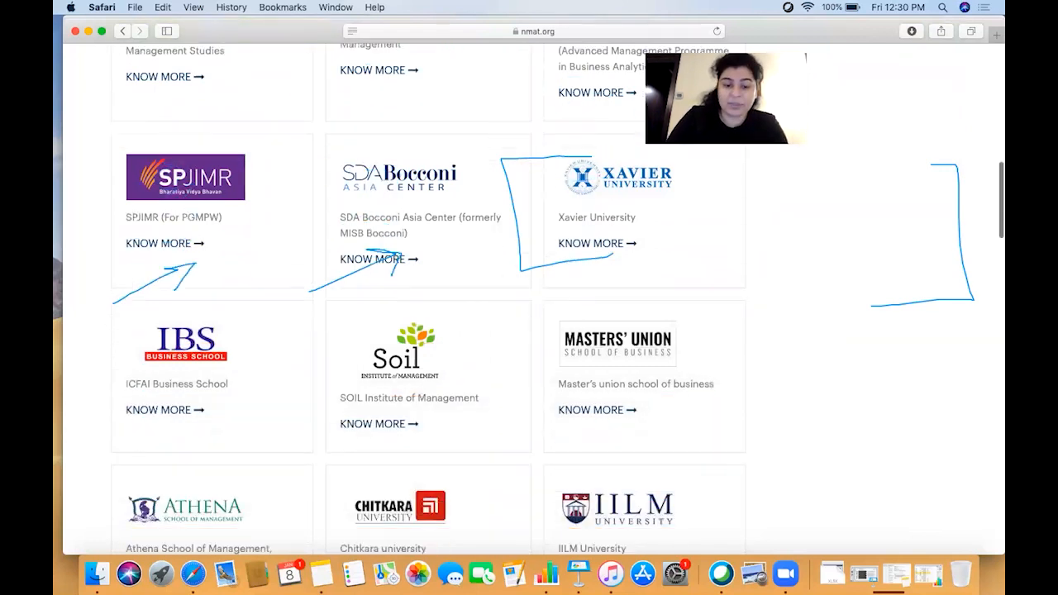
pyautogui.scroll(-3)
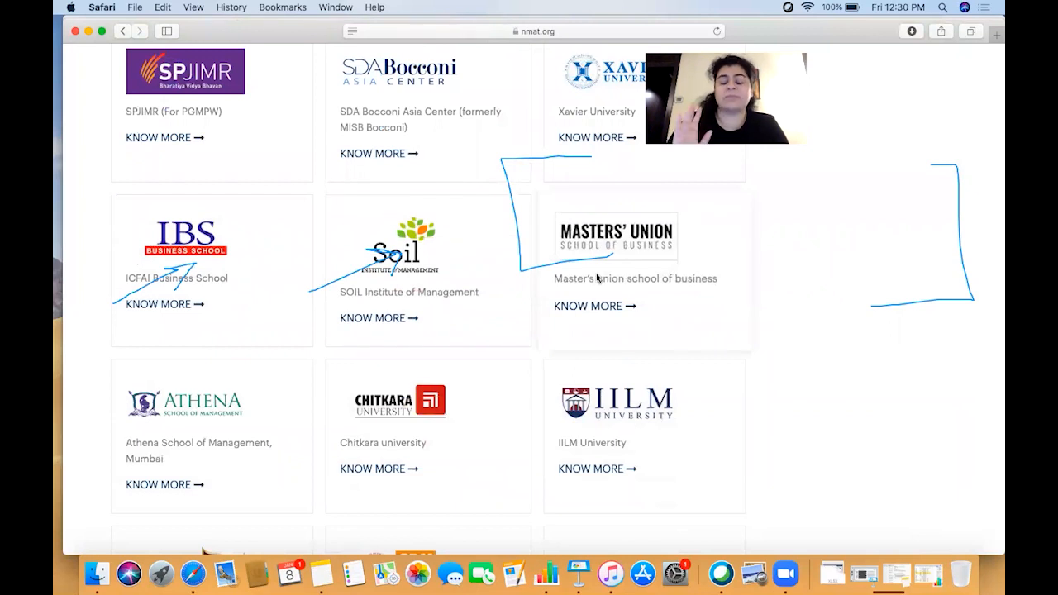
pyautogui.scroll(-3)
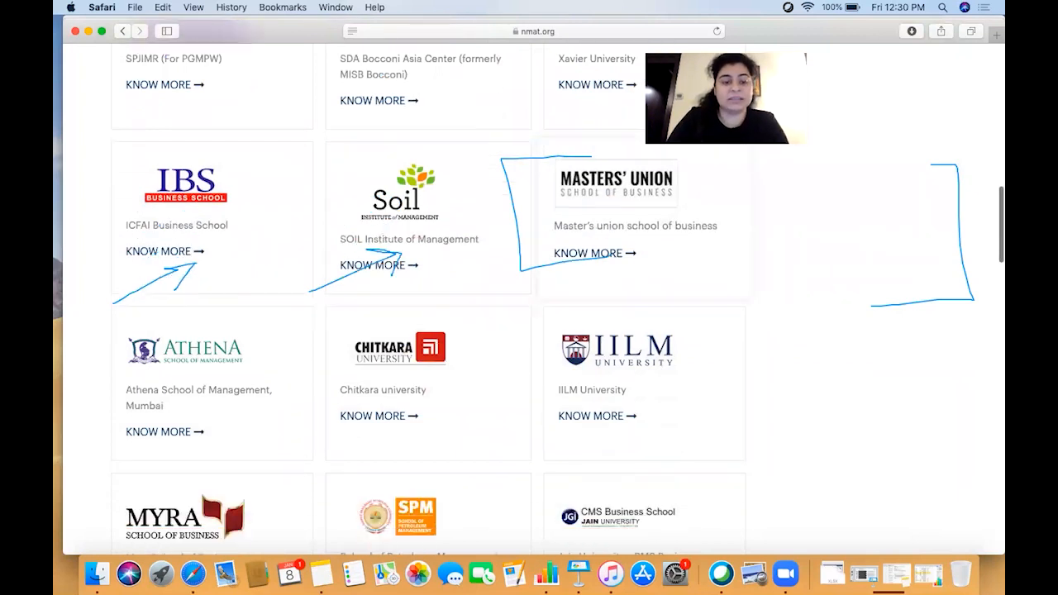
pyautogui.scroll(-3)
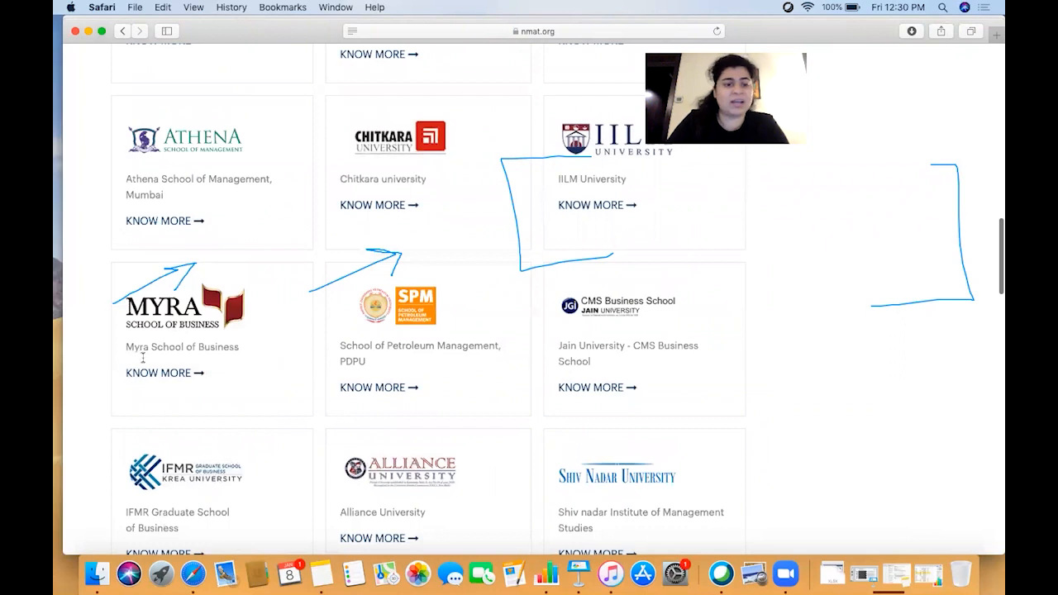
pyautogui.scroll(-3)
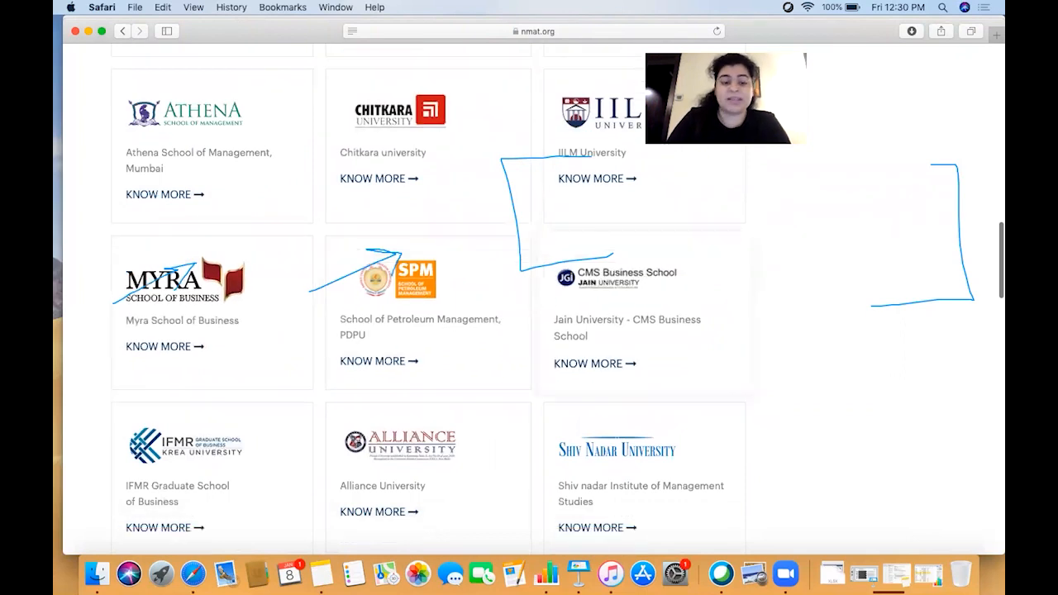
pyautogui.scroll(-3)
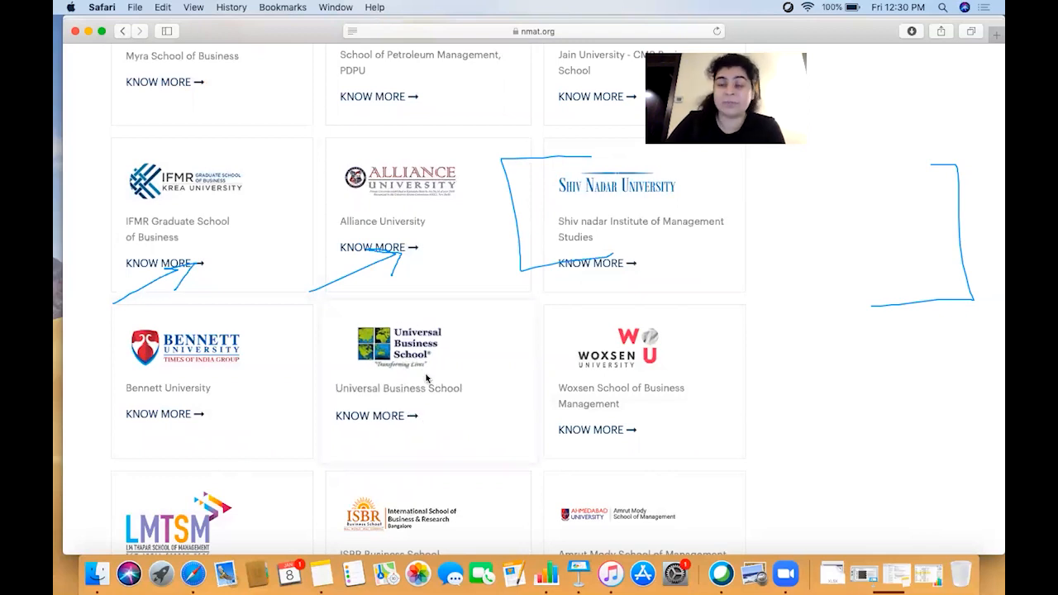
pyautogui.moveTo(729, 403)
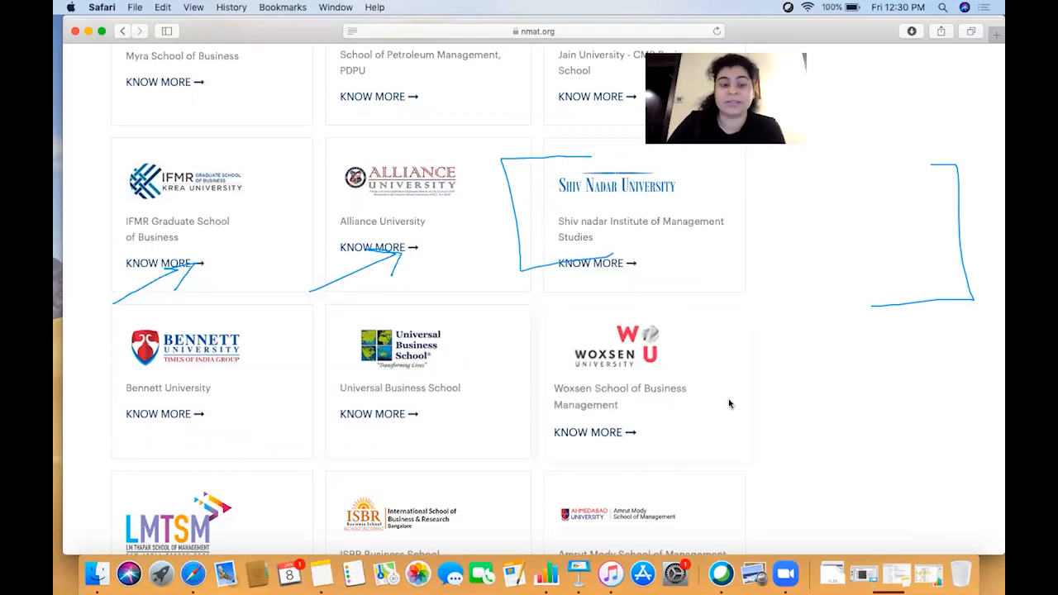
# Continue scrolling to the BSE Institute, Amity, SRM, UPES and VIT listings
pyautogui.scroll(-3)
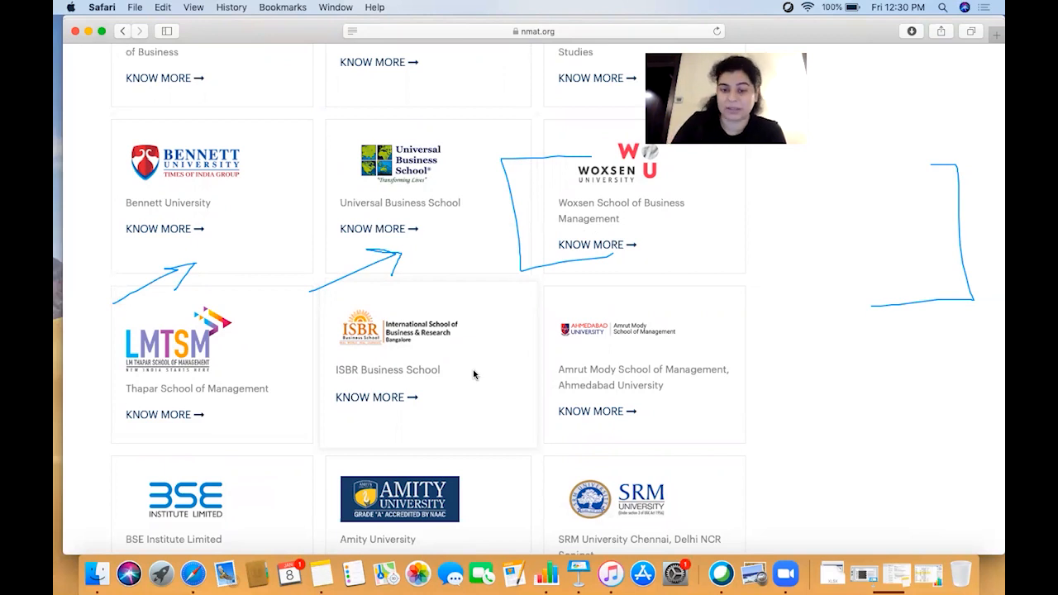
pyautogui.scroll(-3)
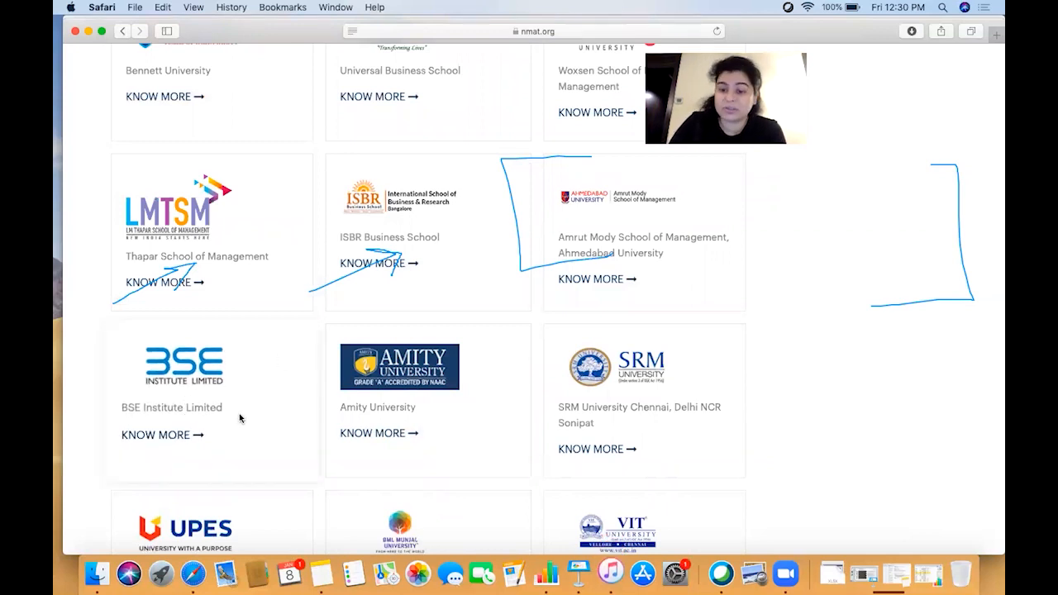
pyautogui.scroll(-3)
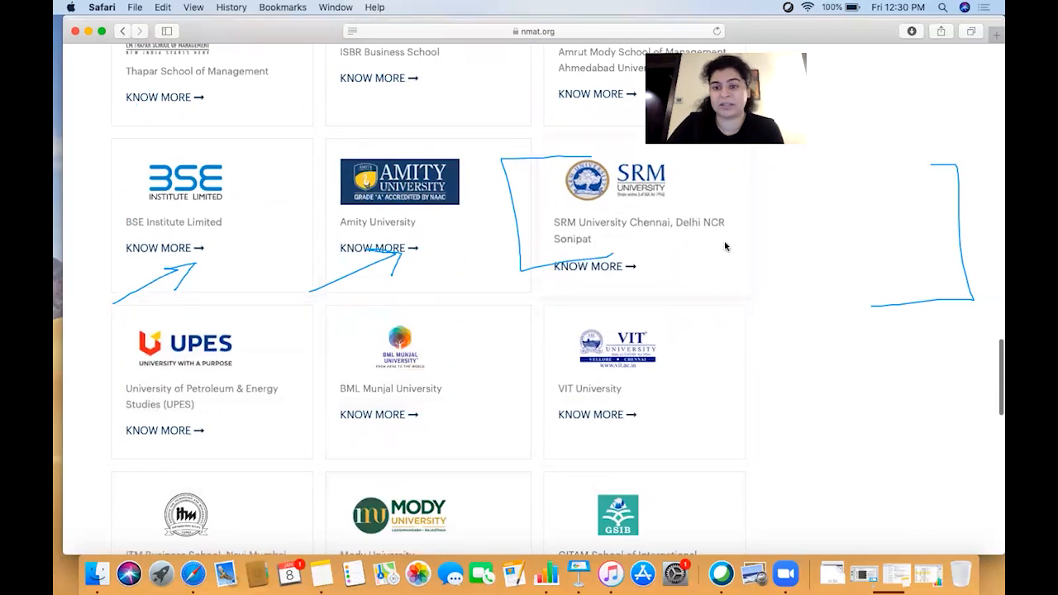
pyautogui.moveTo(676, 251)
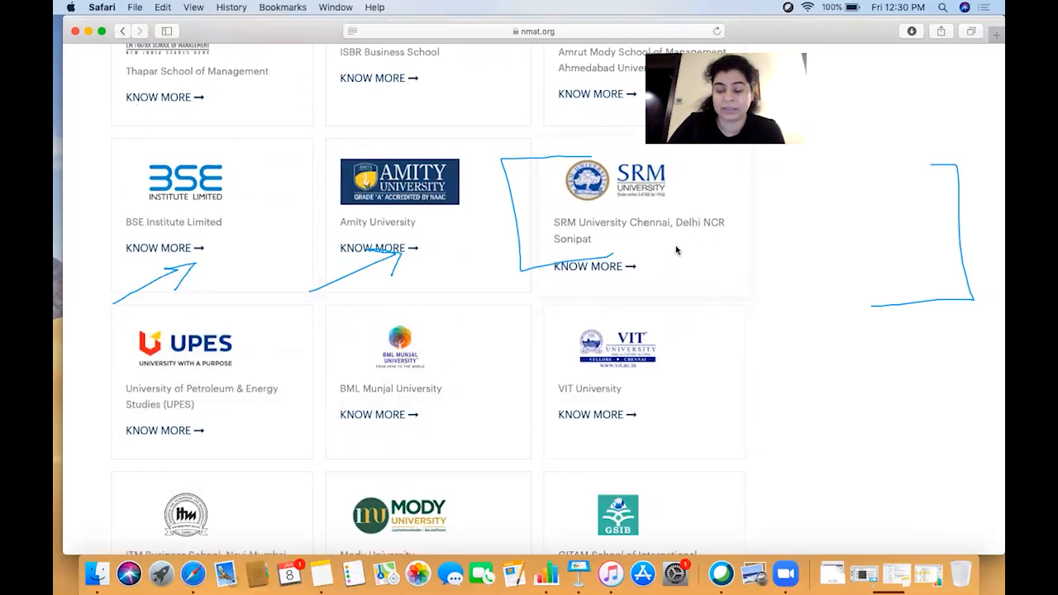
# Scroll to the bottom of the B-Schools list reaching ISME and IFIM
pyautogui.scroll(-3)
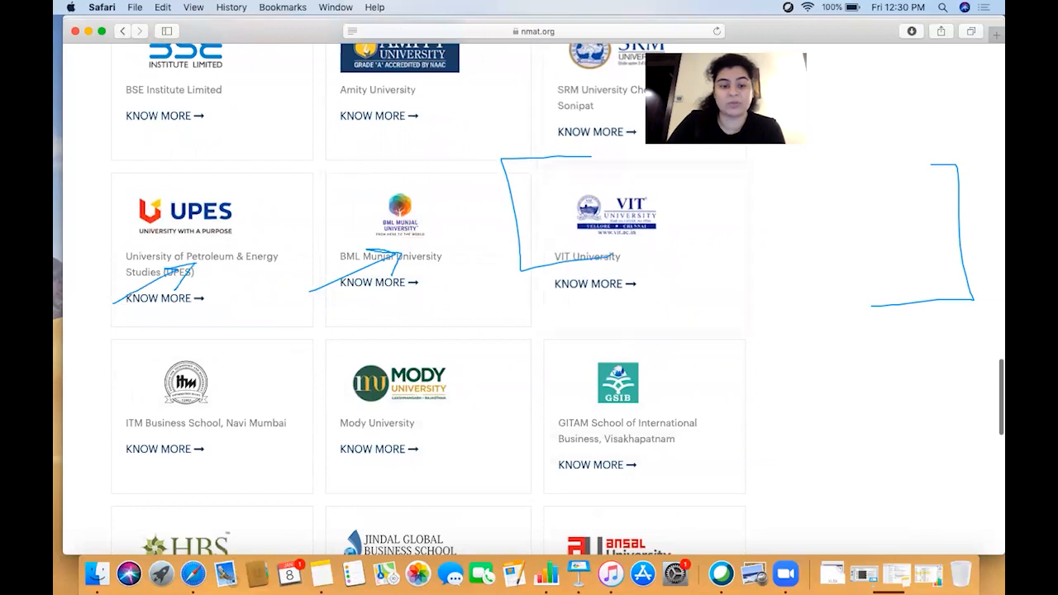
pyautogui.scroll(-3)
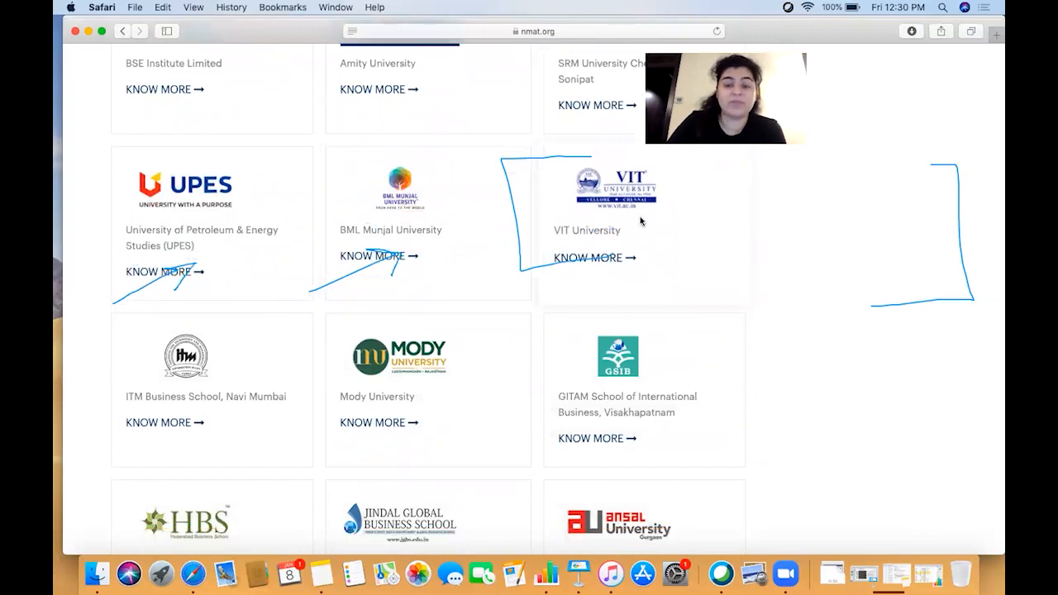
pyautogui.moveTo(636, 277)
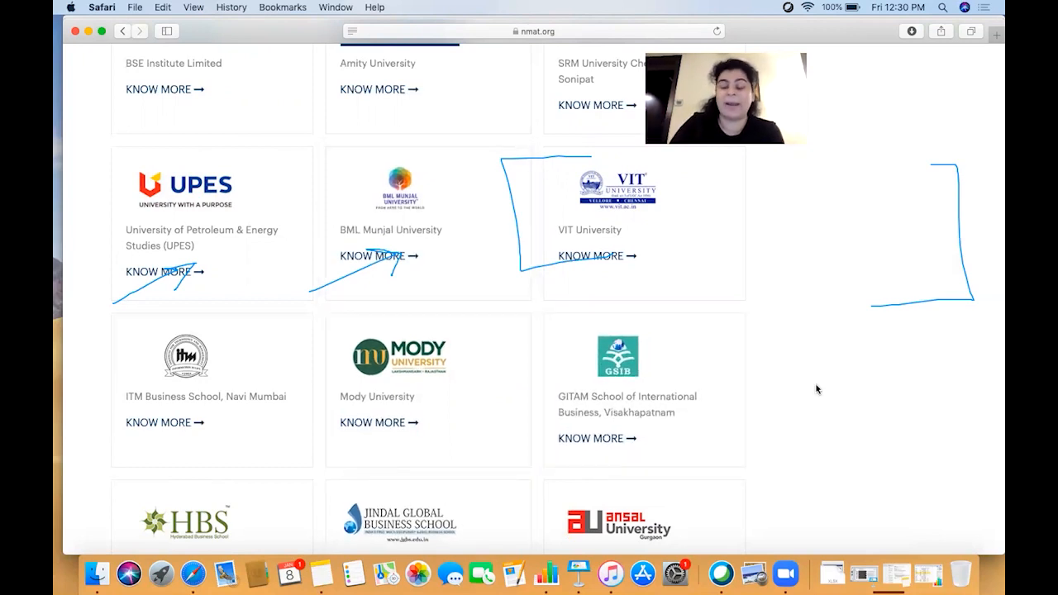
pyautogui.scroll(-3)
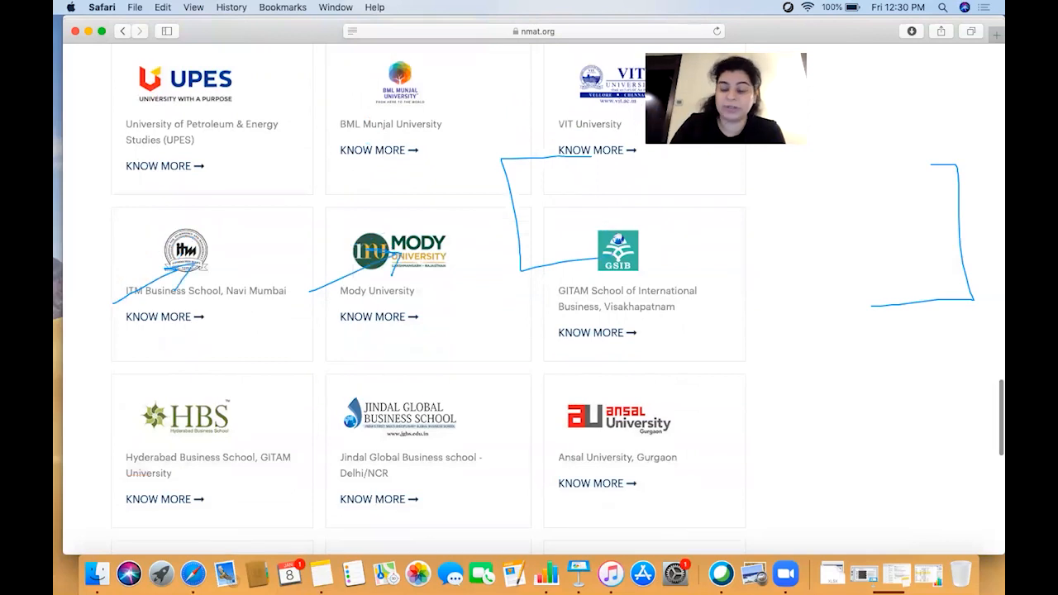
pyautogui.scroll(-3)
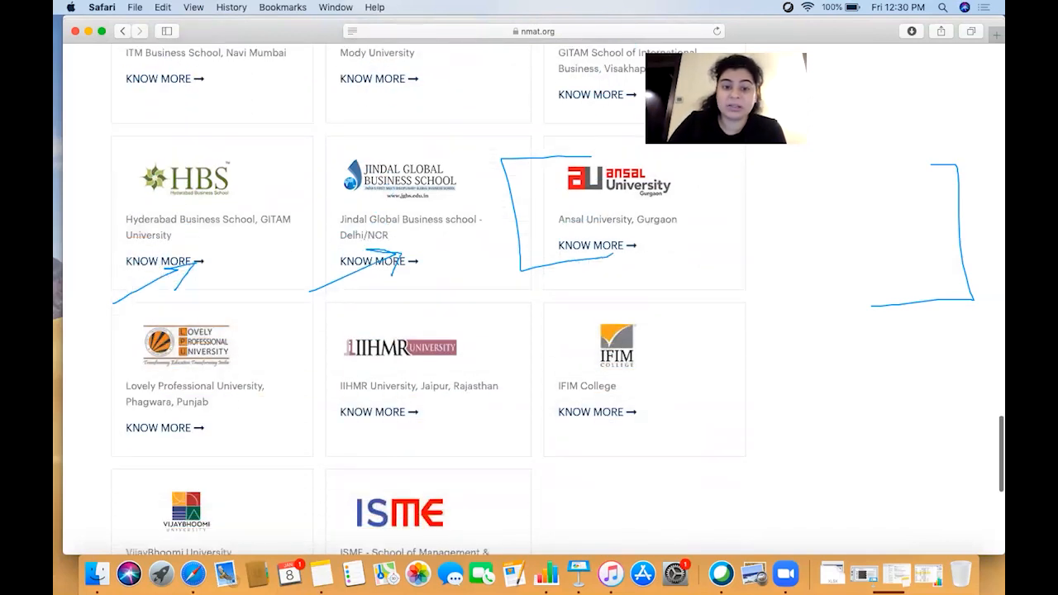
pyautogui.scroll(-3)
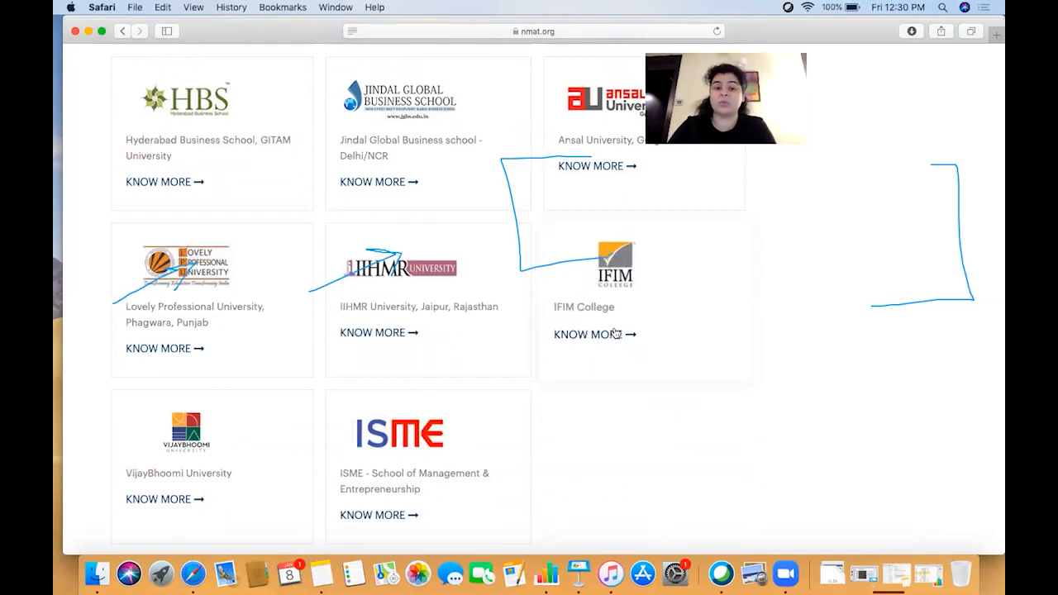
pyautogui.moveTo(582, 357)
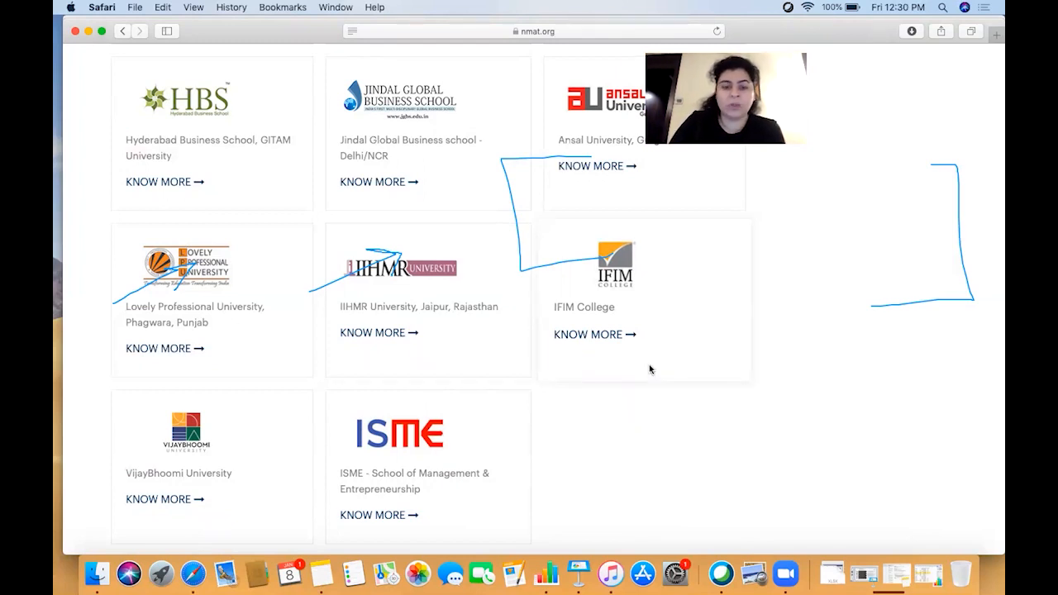
# Scroll back to the Athena, Chitkara, IILM, Myra and CMS listings
pyautogui.scroll(-3)
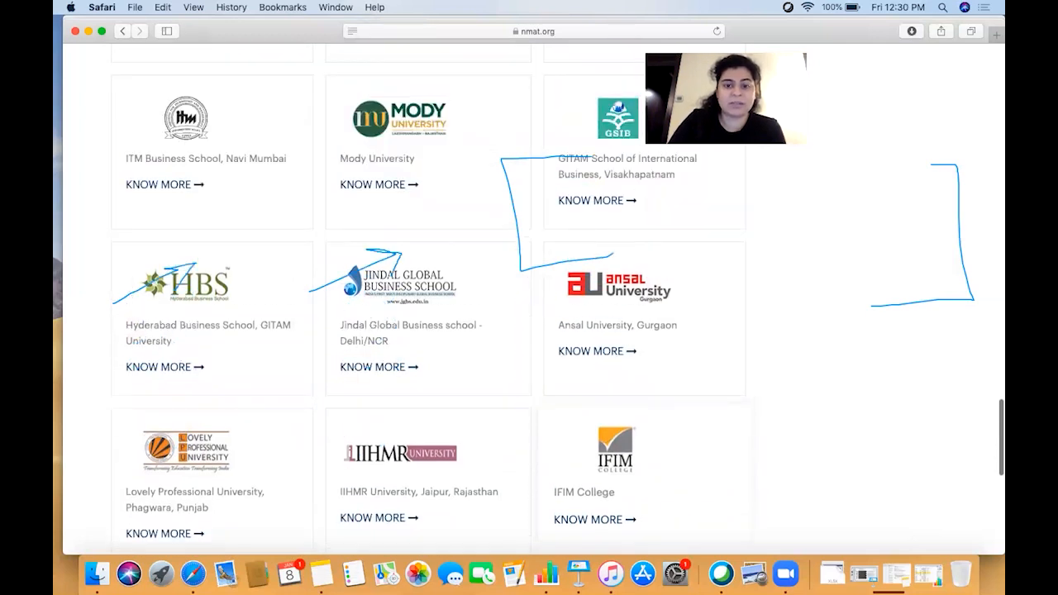
pyautogui.scroll(3)
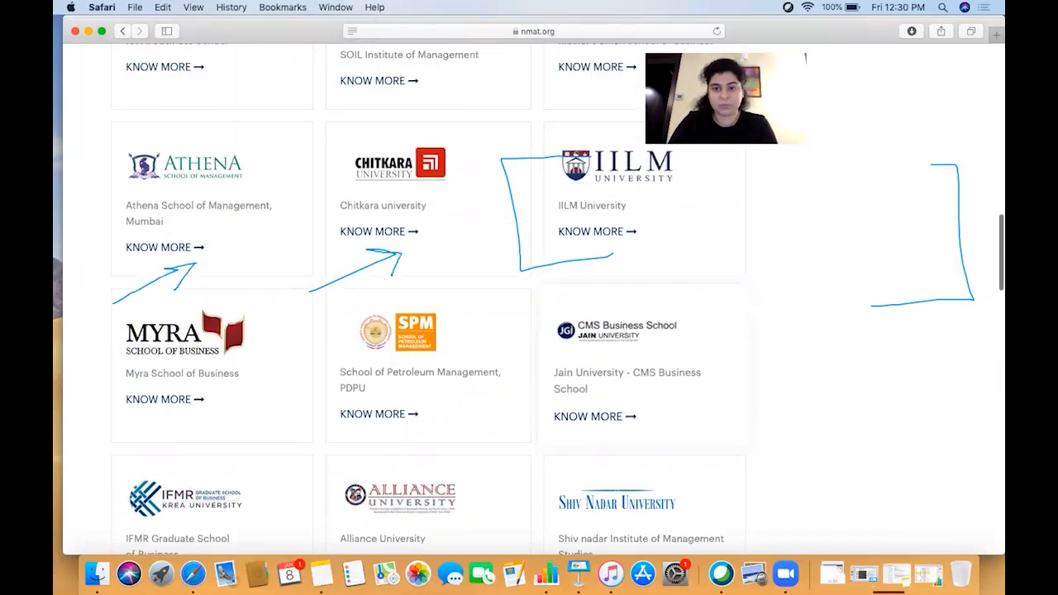
pyautogui.scroll(-3)
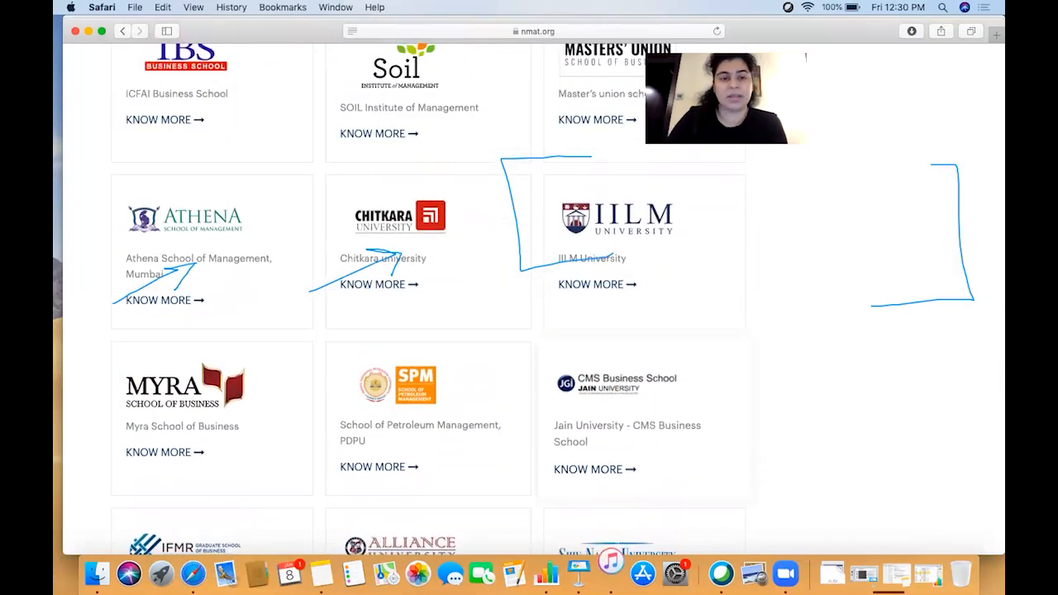